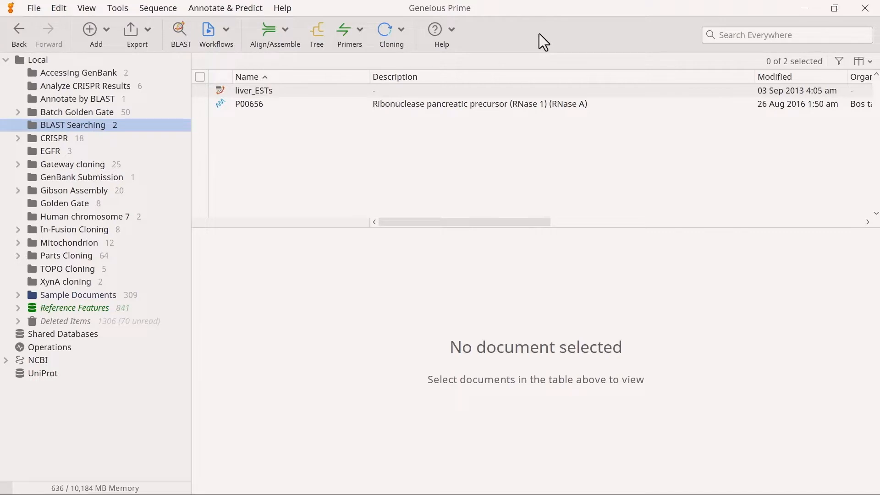
mouse_move(283, 112)
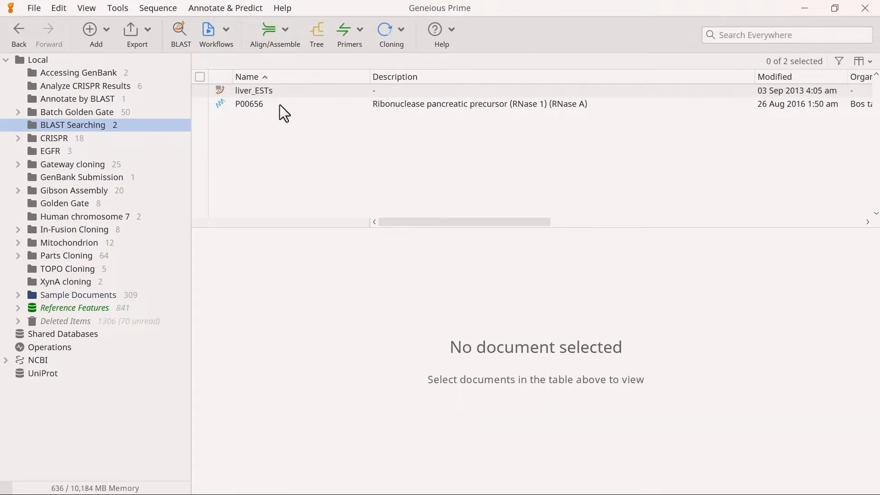
Display the P00656 RNase A protein sequence from the BLAST Searching folder.
left_click(249, 104)
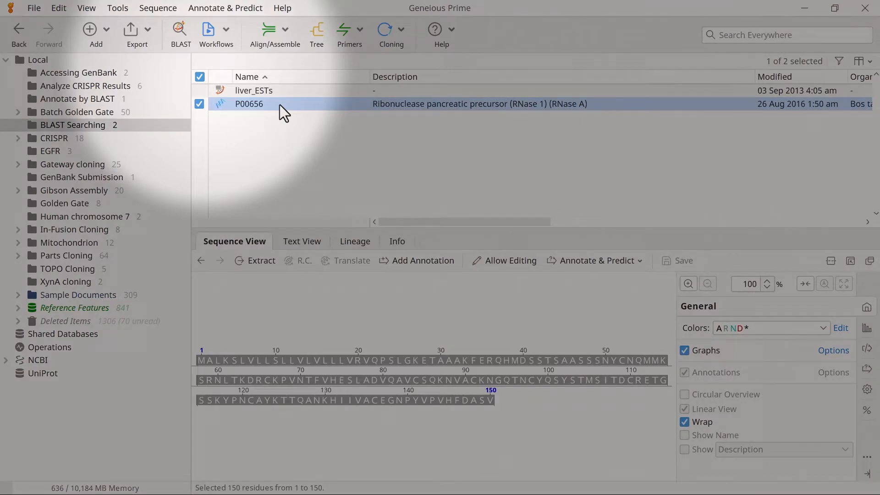
mouse_move(181, 31)
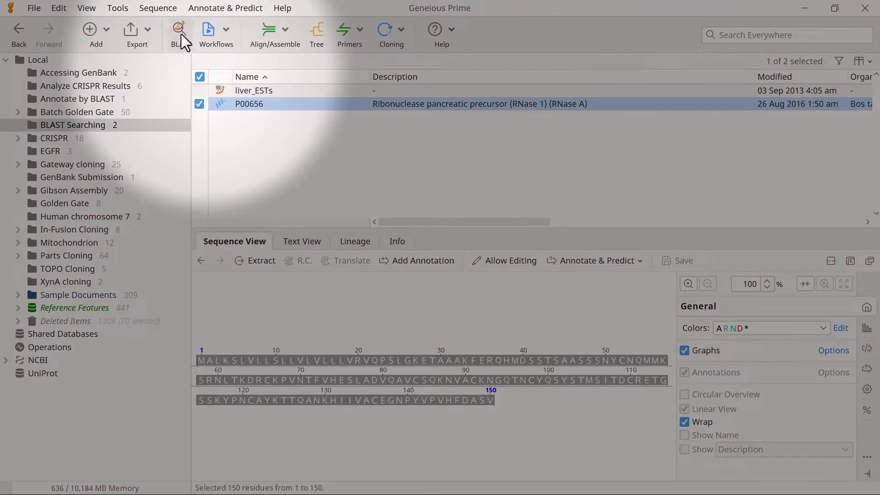
Start a BLAST search using the whole P00656 sequence as the query instead of the selected region.
left_click(179, 29)
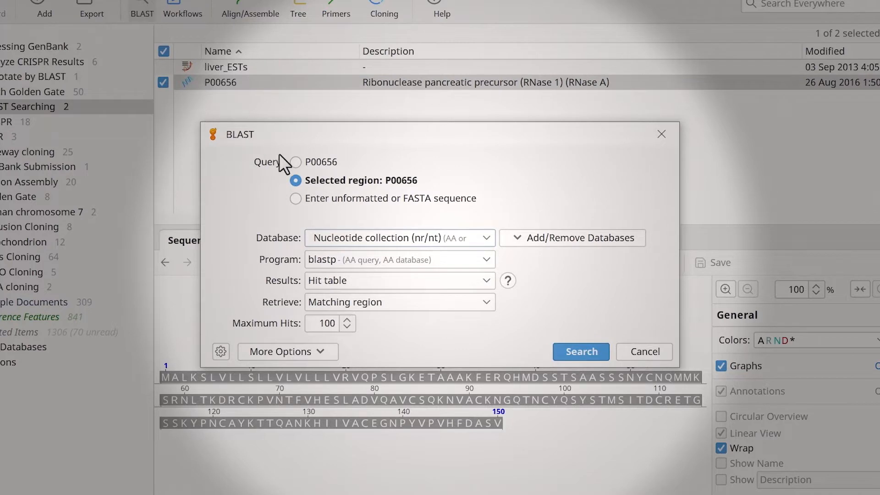
left_click(296, 161)
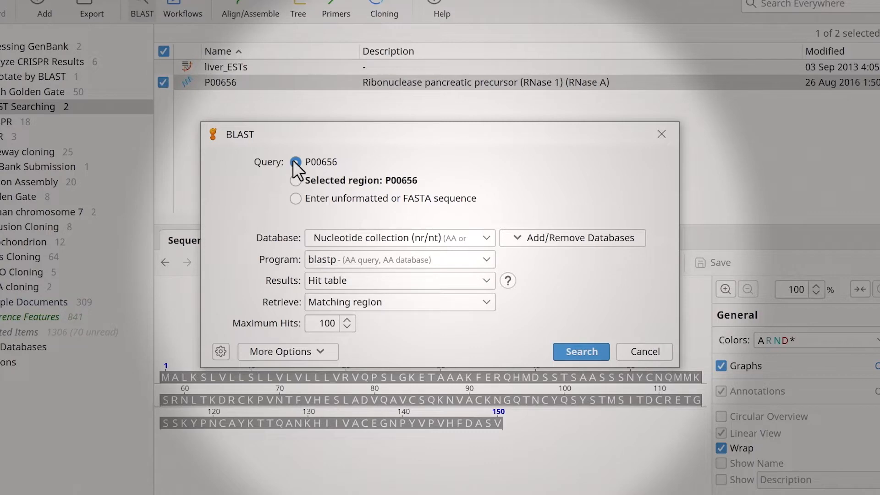
left_click(297, 161)
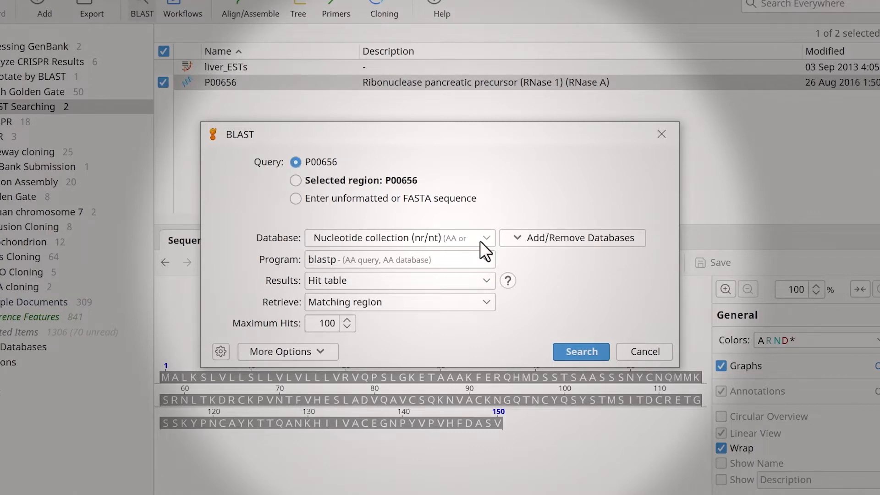
Review the Database, Program (blastp) and Results (hit table) choices for the search.
left_click(399, 238)
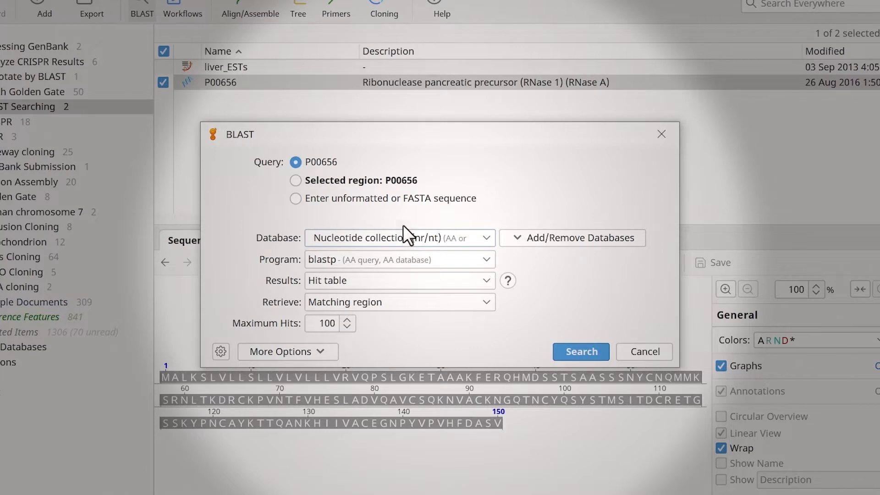
left_click(572, 238)
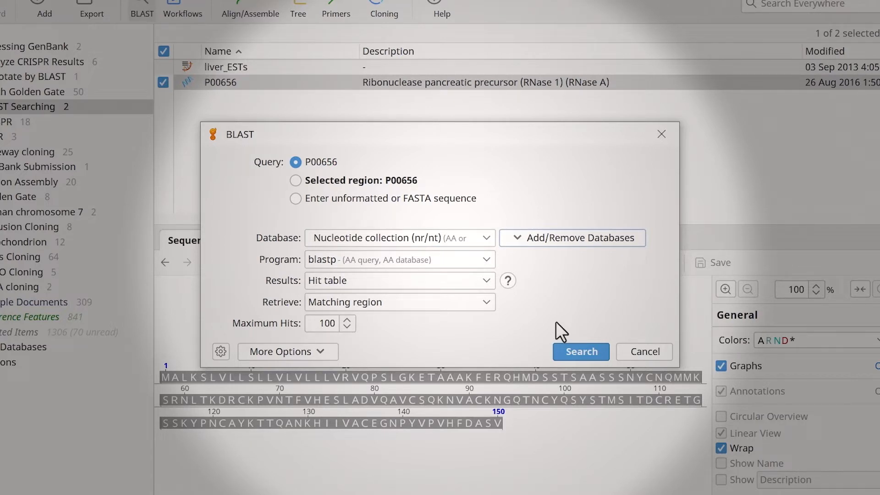
left_click(399, 280)
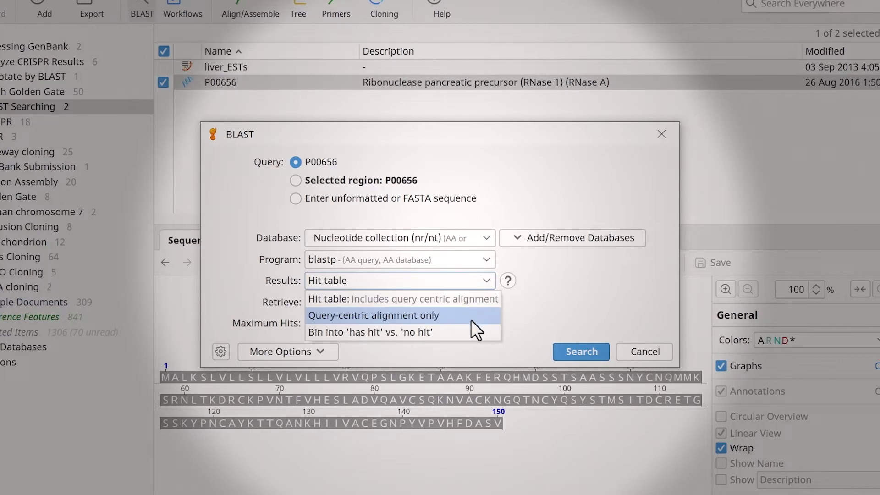
mouse_move(475, 337)
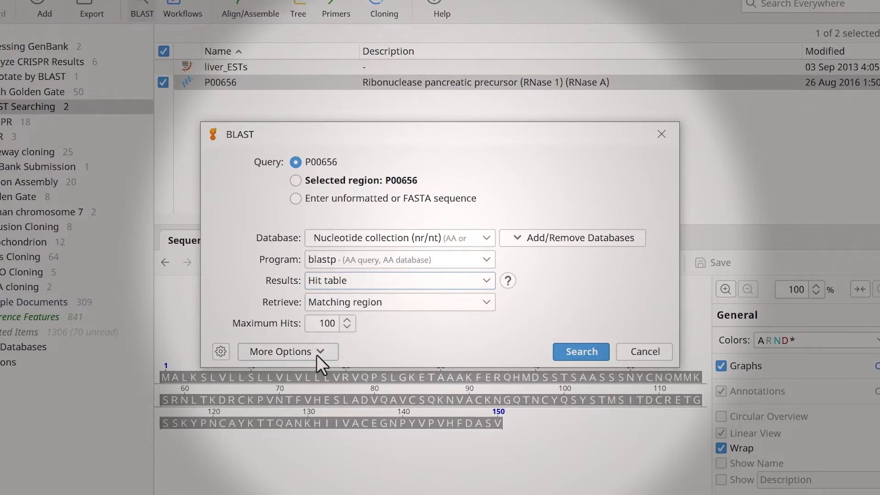
Review the advanced parameters and run the blastp search, returning 100 hits.
left_click(287, 352)
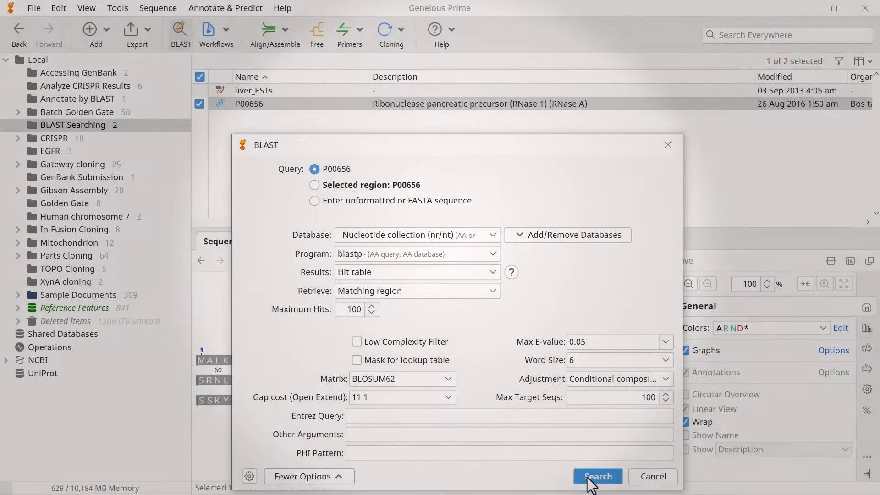
left_click(597, 476)
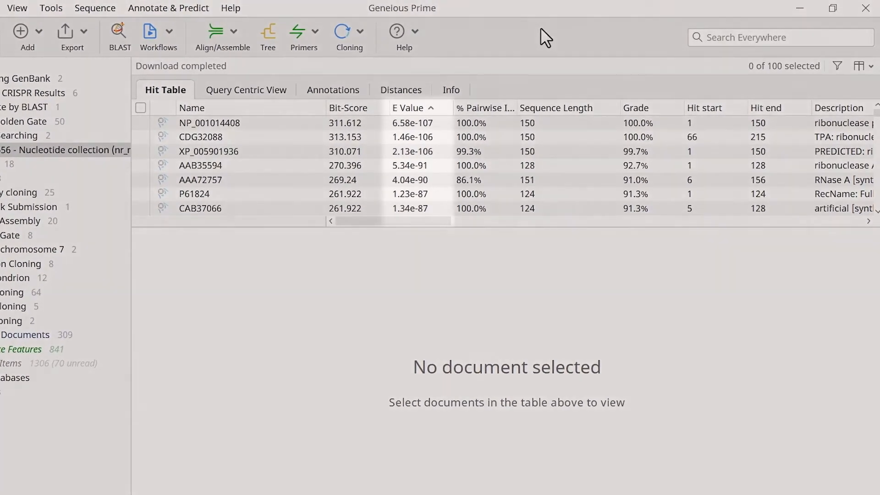
left_click(415, 109)
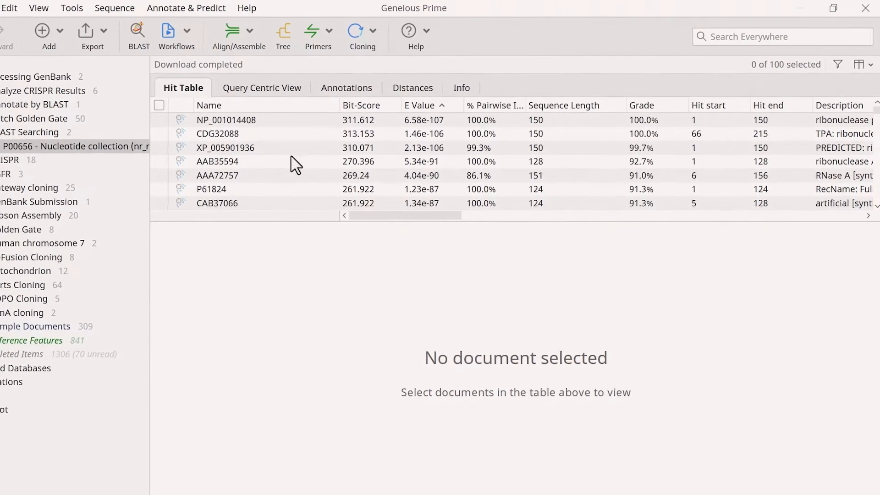
Show the AAA72757 hit (86.1% identity) aligned against P00656 at residue level.
left_click(253, 175)
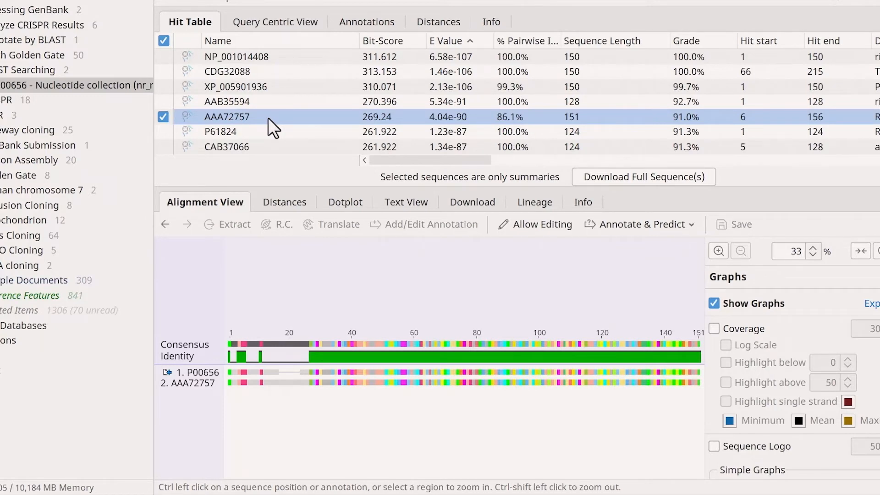
left_click(792, 251)
type("200")
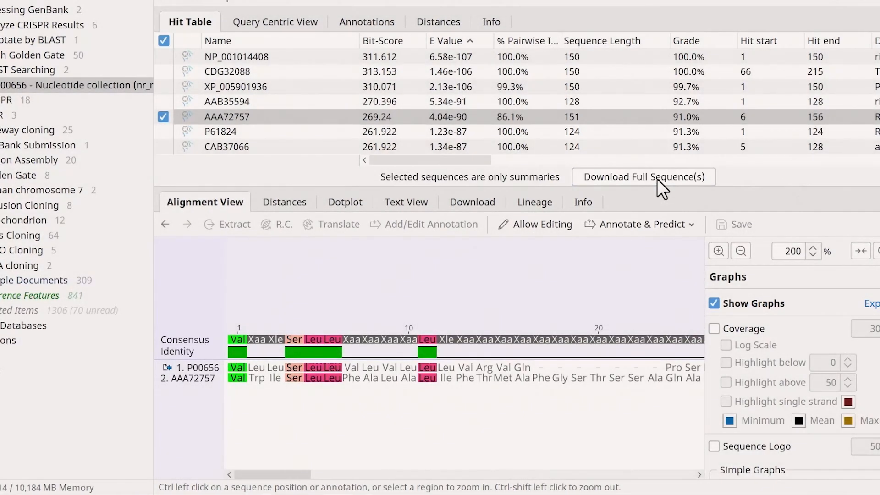
Download the full AAA72757 sequence and select its BLAST Hit annotation region.
left_click(642, 177)
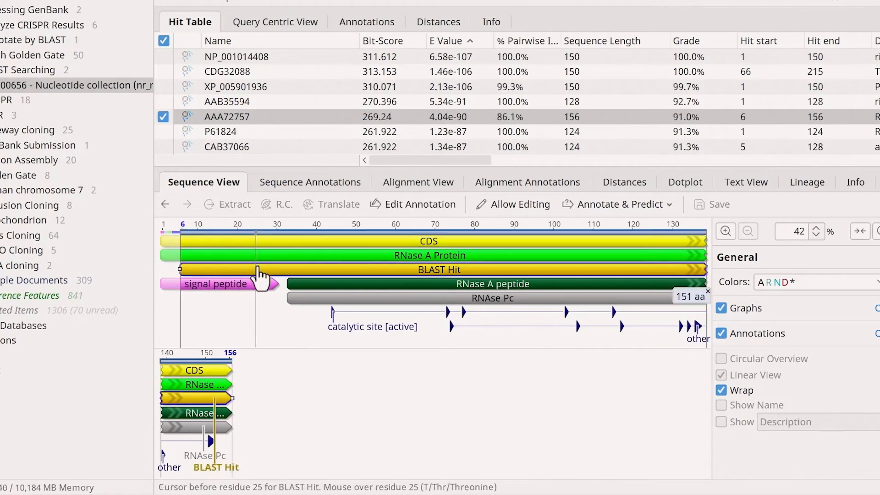
left_click(432, 270)
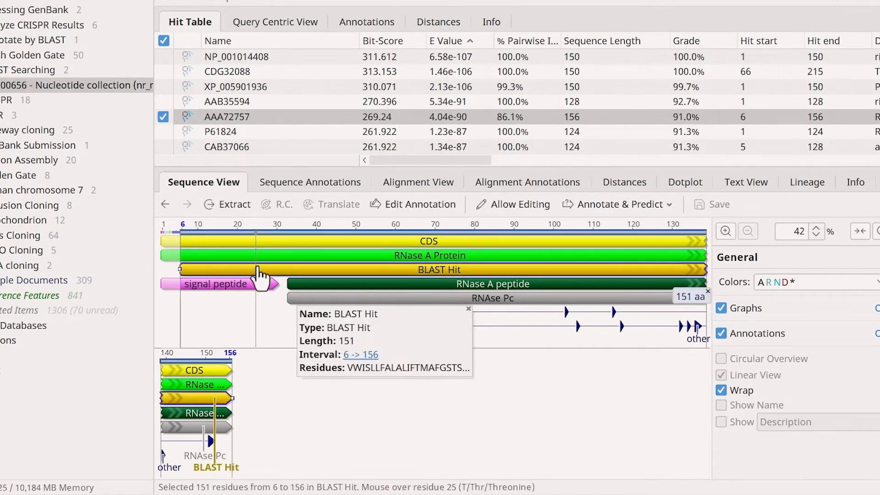
left_click(297, 83)
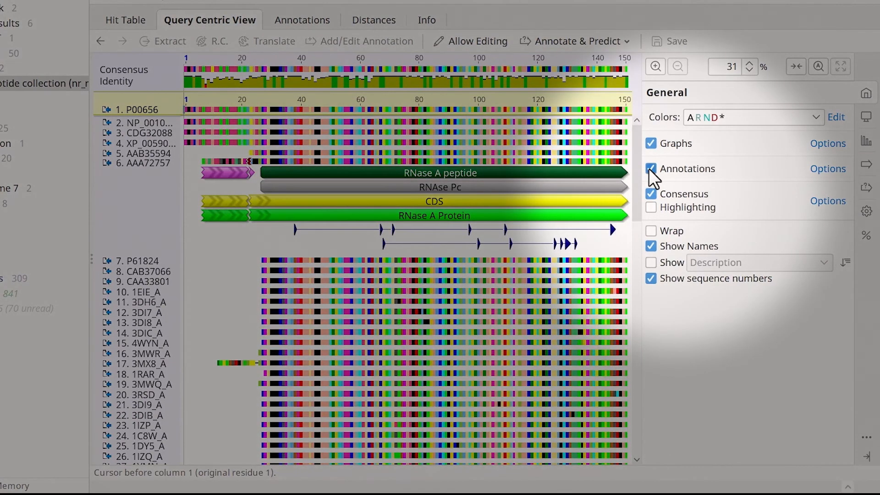
Hide annotations in the query-centric alignment so only differing residues stand out.
left_click(651, 168)
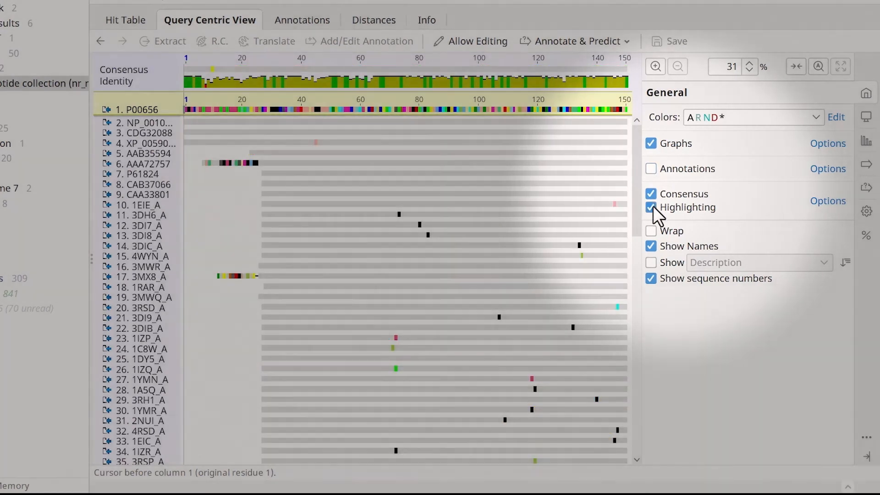